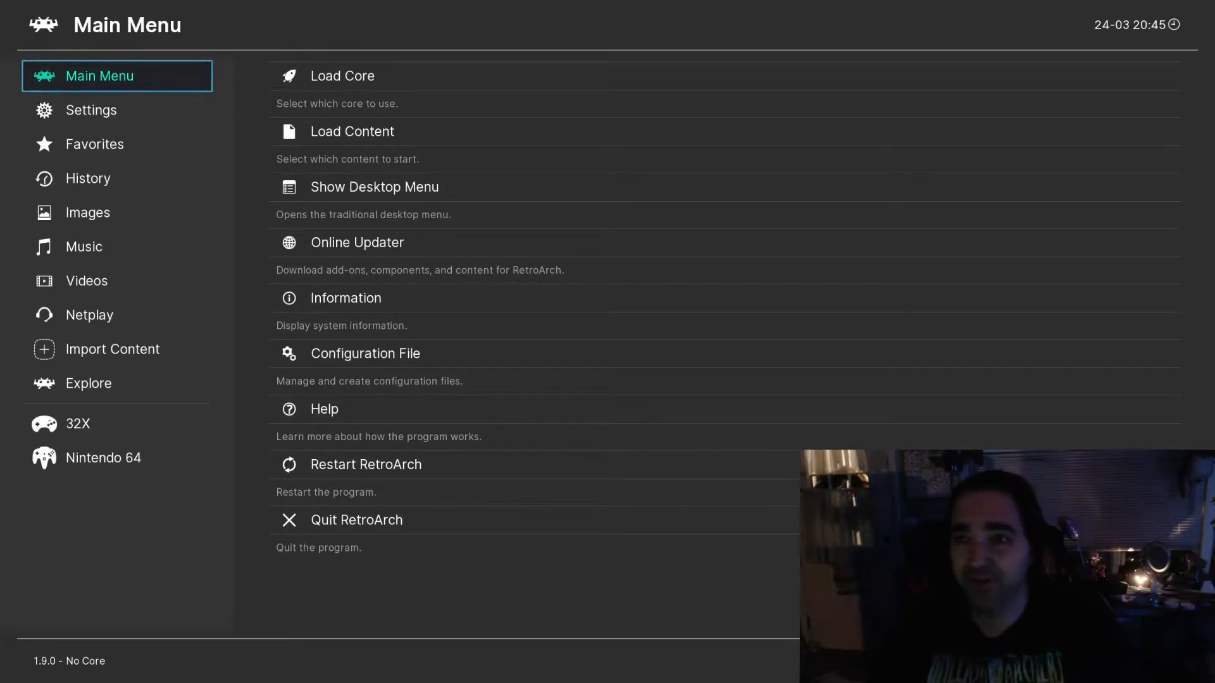
Choose glui as the menu driver in Settings > Drivers > Menu and return to the Main Menu.
click(91, 109)
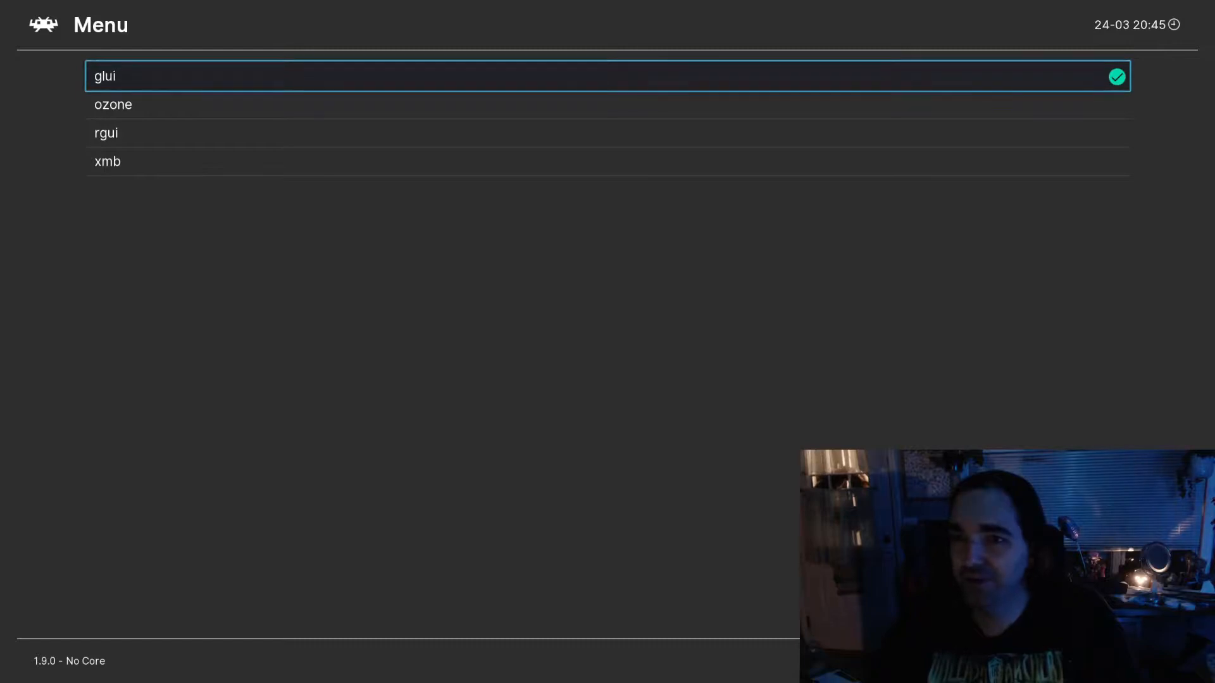
key(Down)
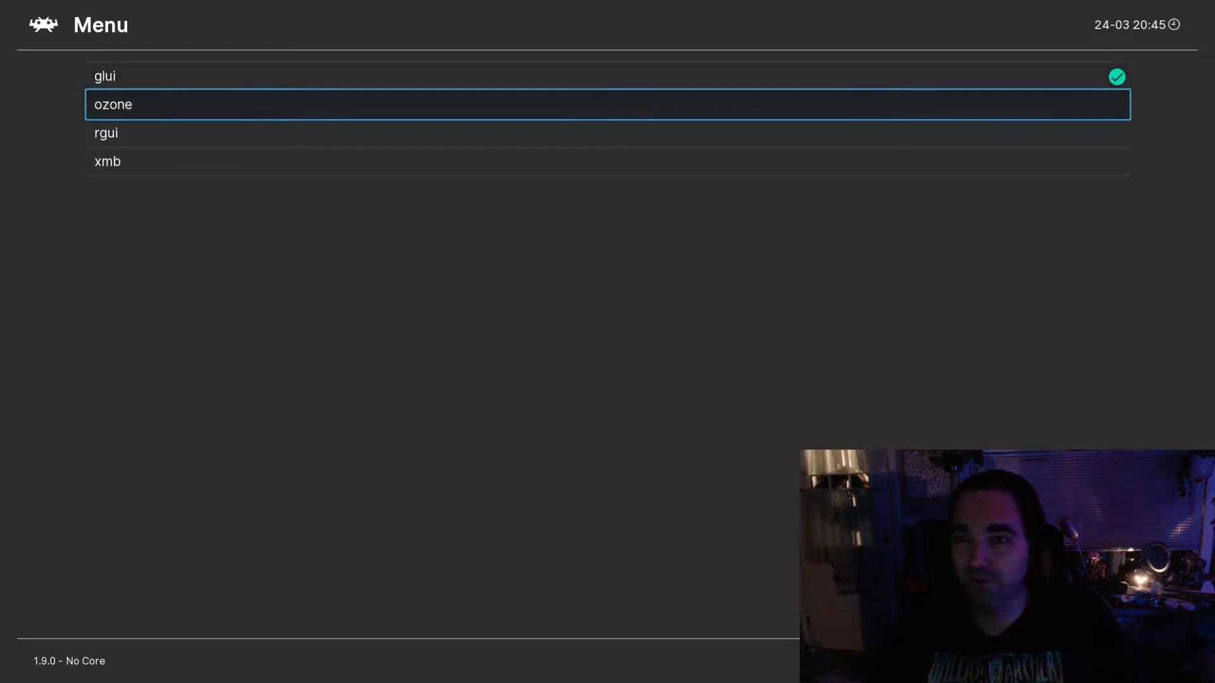
key(down)
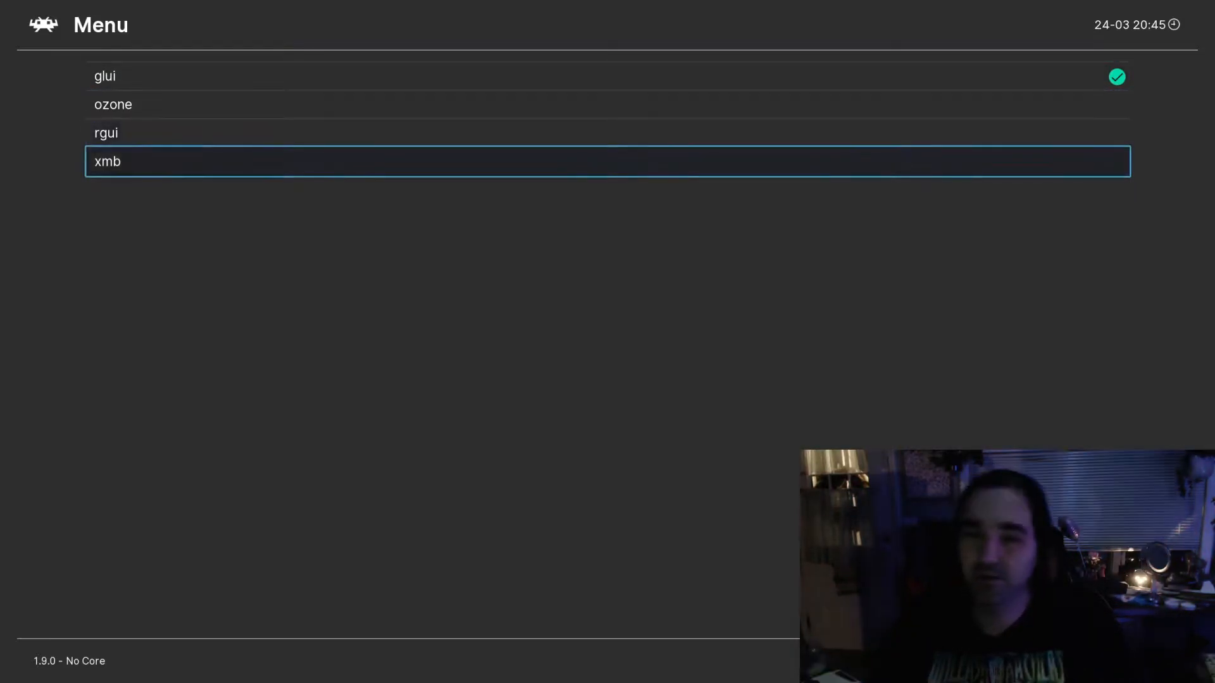
key(Up)
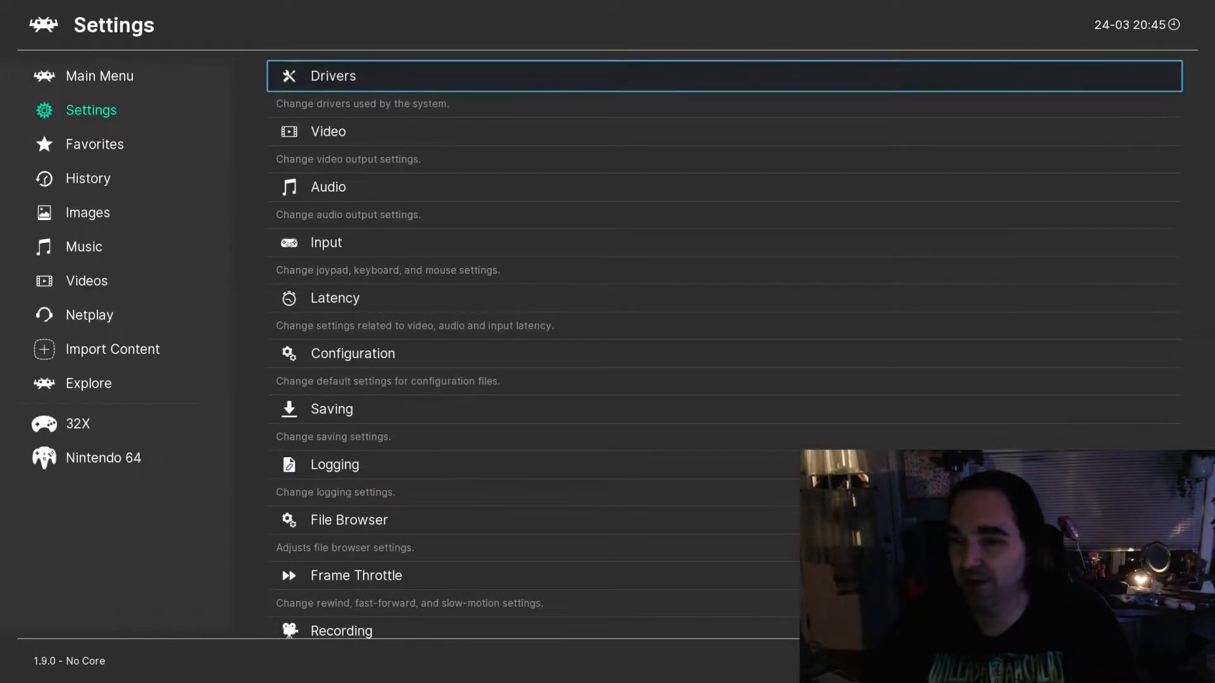
click(99, 75)
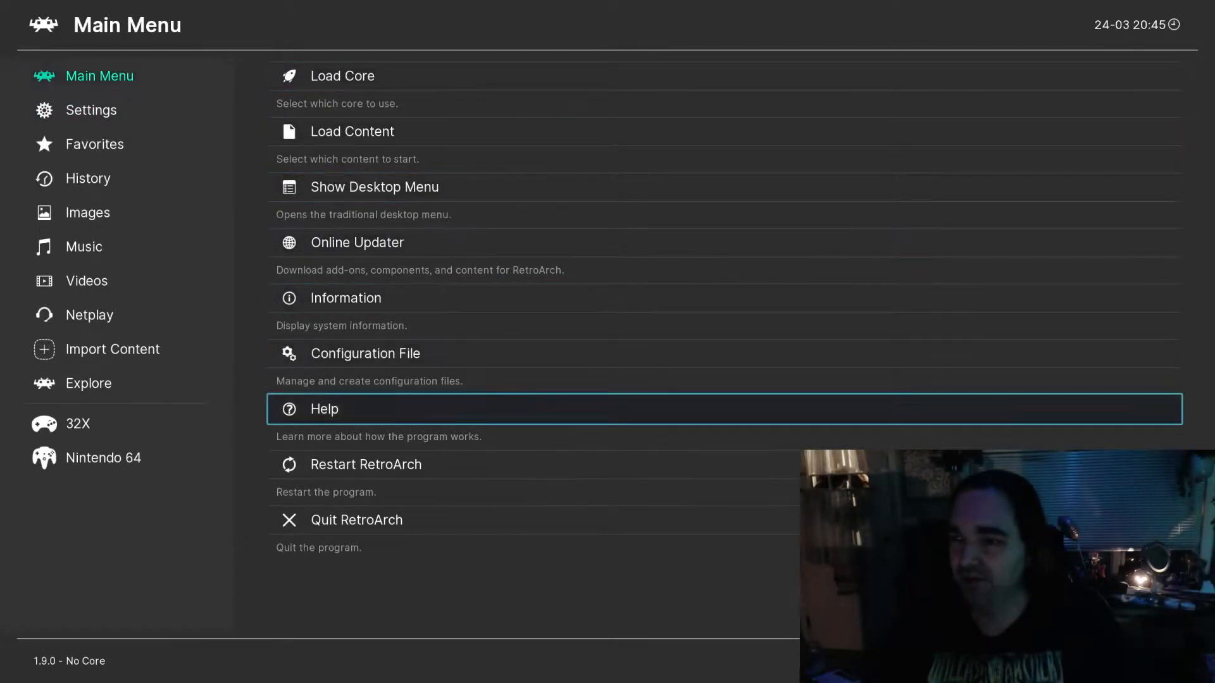
Save the current configuration to retroarch.cfg from the Configuration File screen.
click(365, 353)
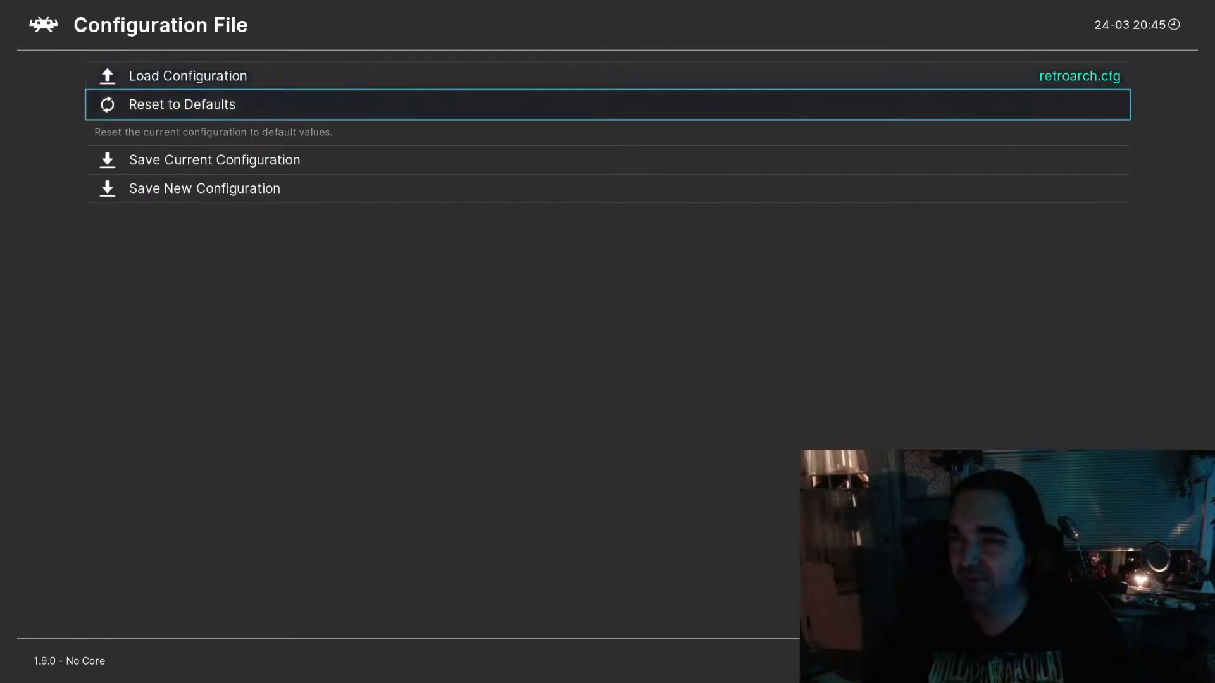
key(Down)
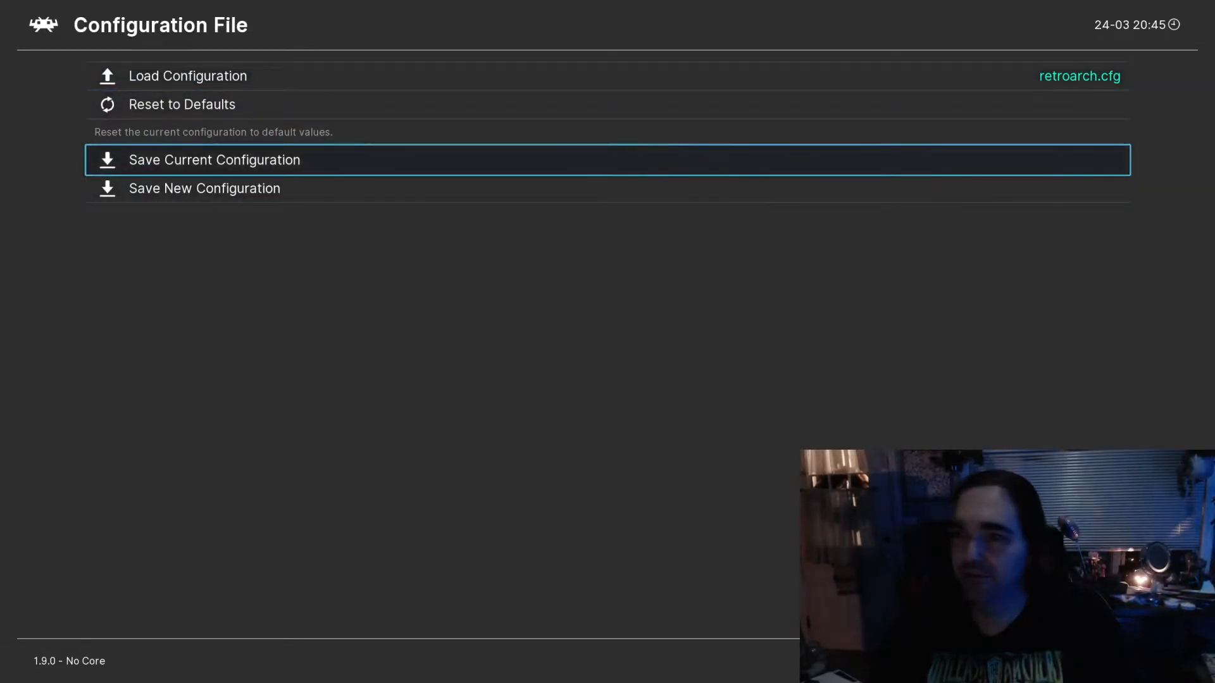
click(215, 160)
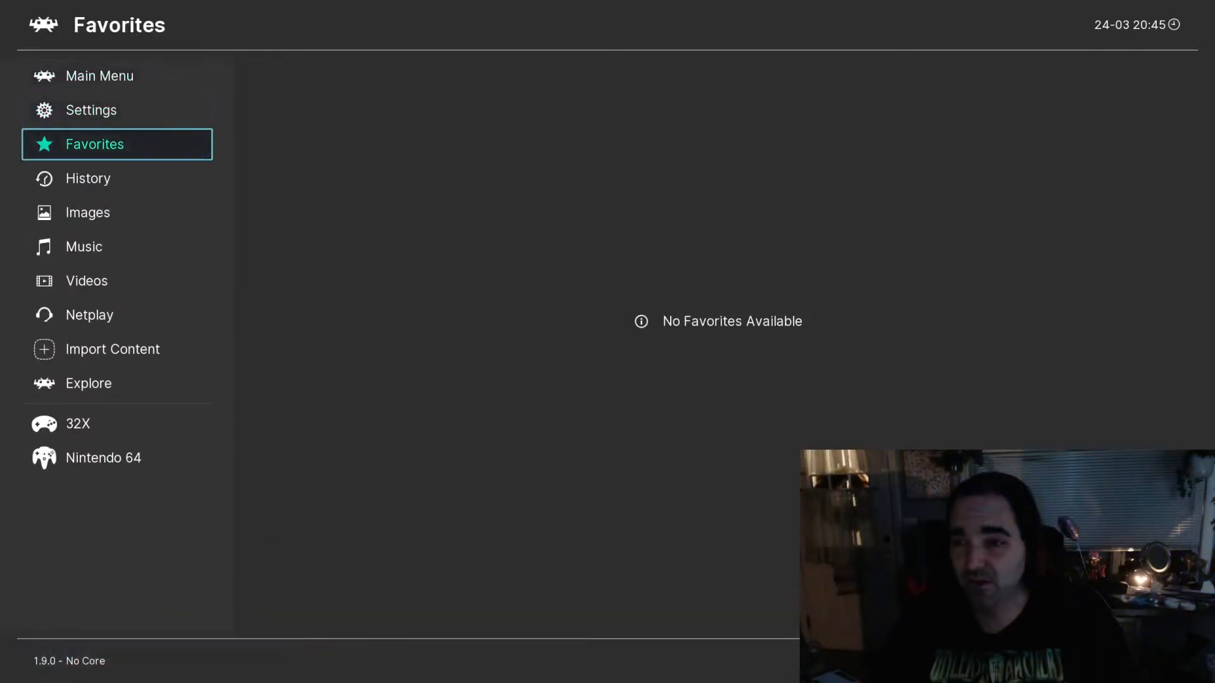
click(98, 75)
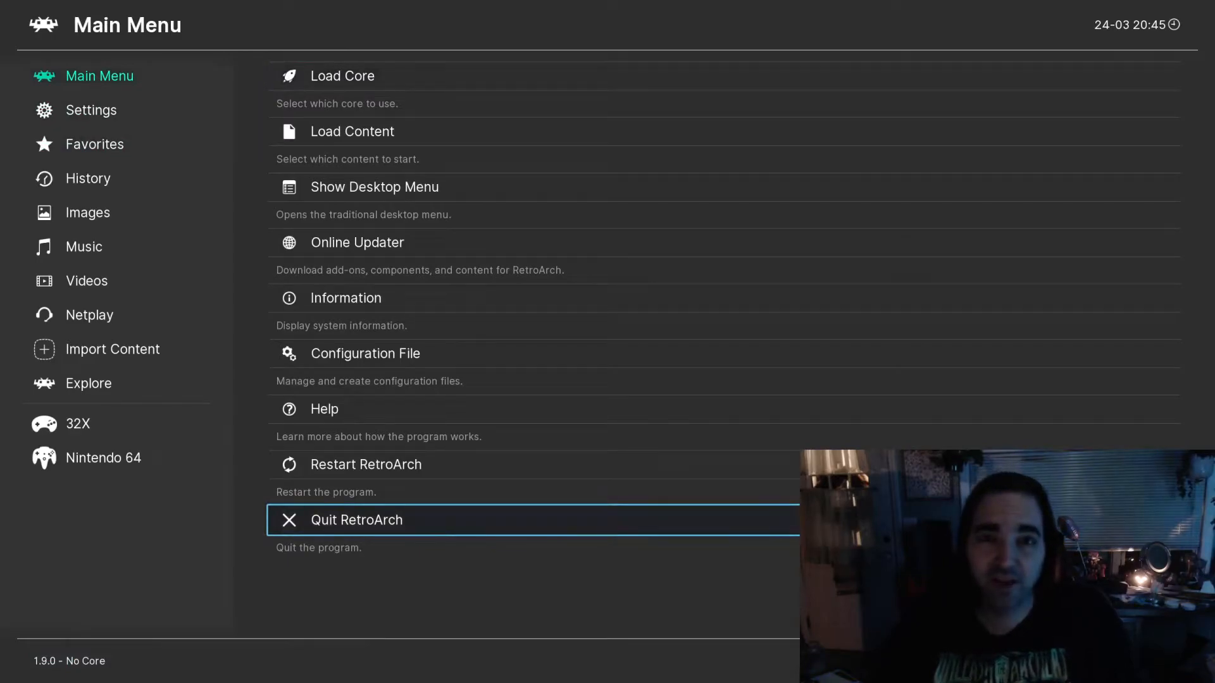
Quit and relaunch RetroArch in glui, then switch the menu driver to the next choice (rgui).
click(356, 520)
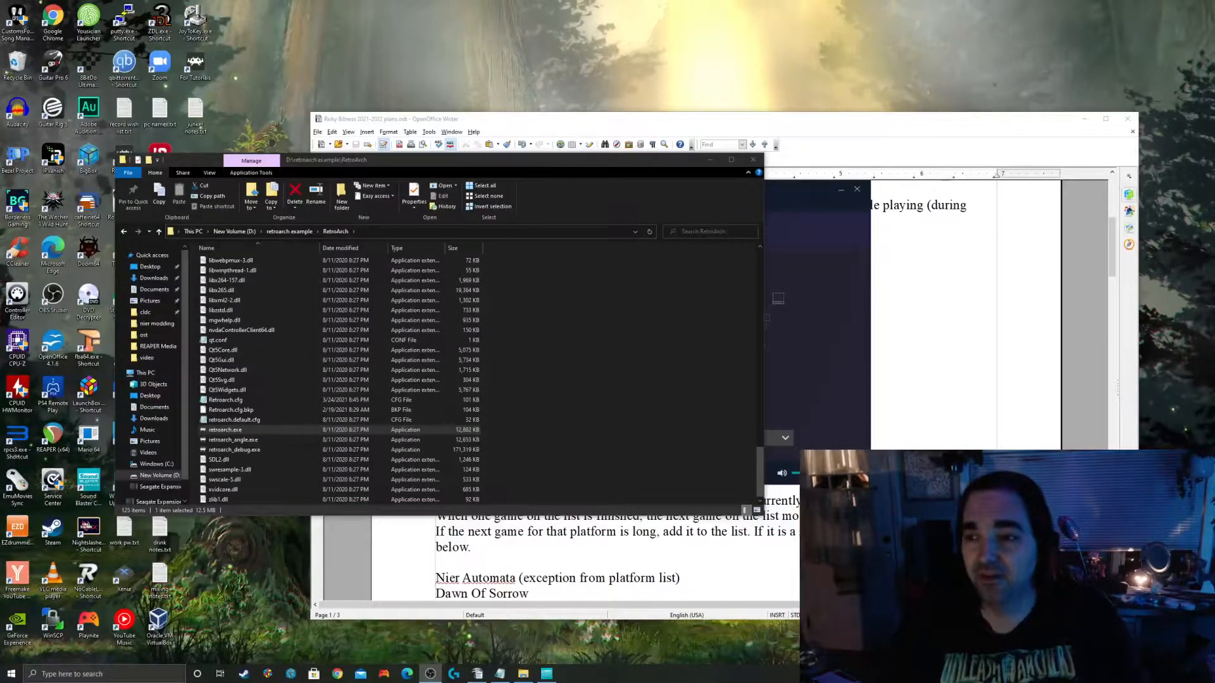
click(236, 419)
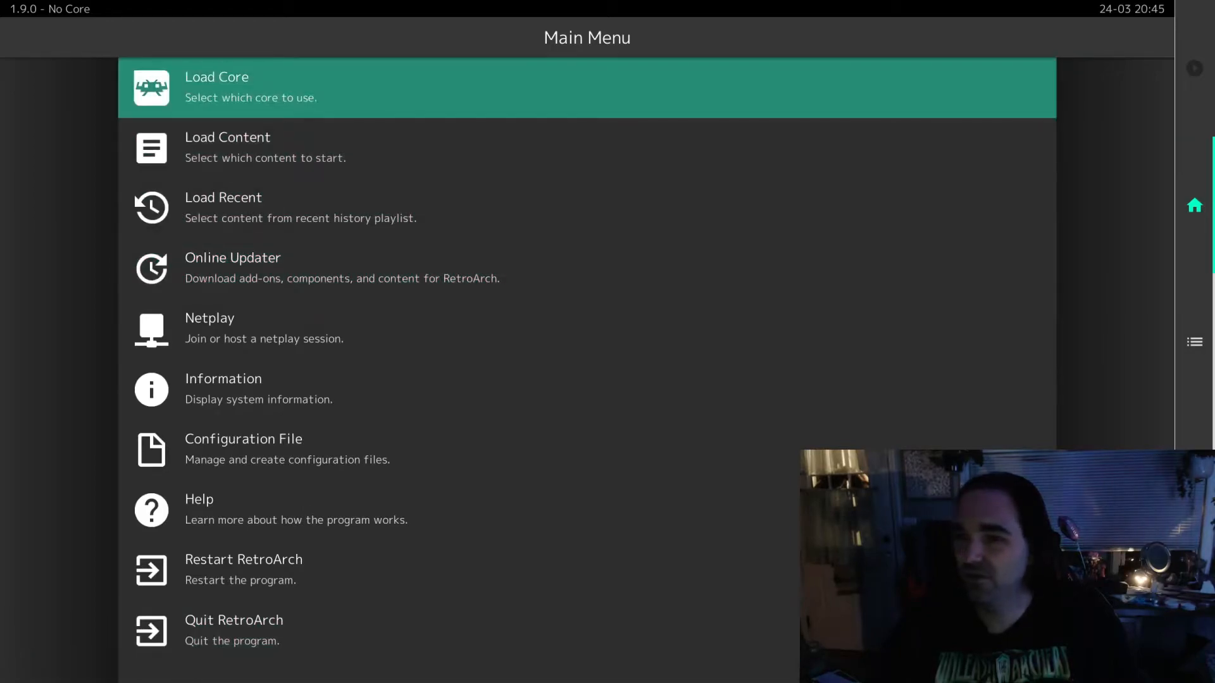
key(Down)
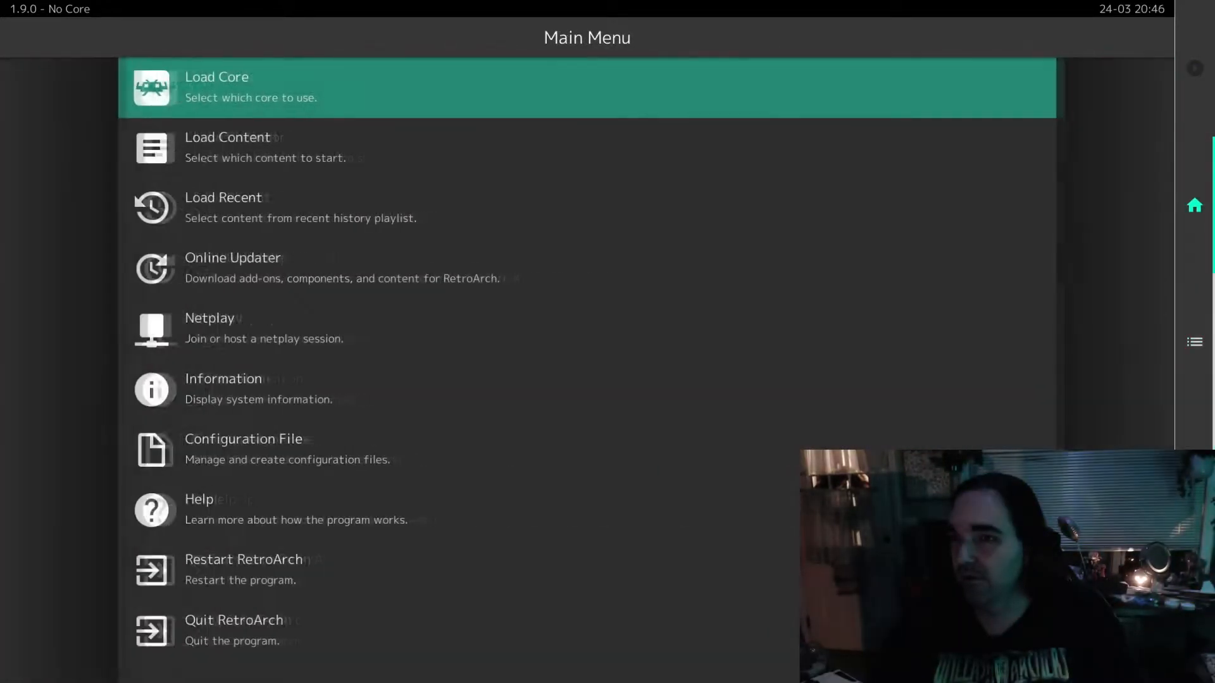
key(Down)
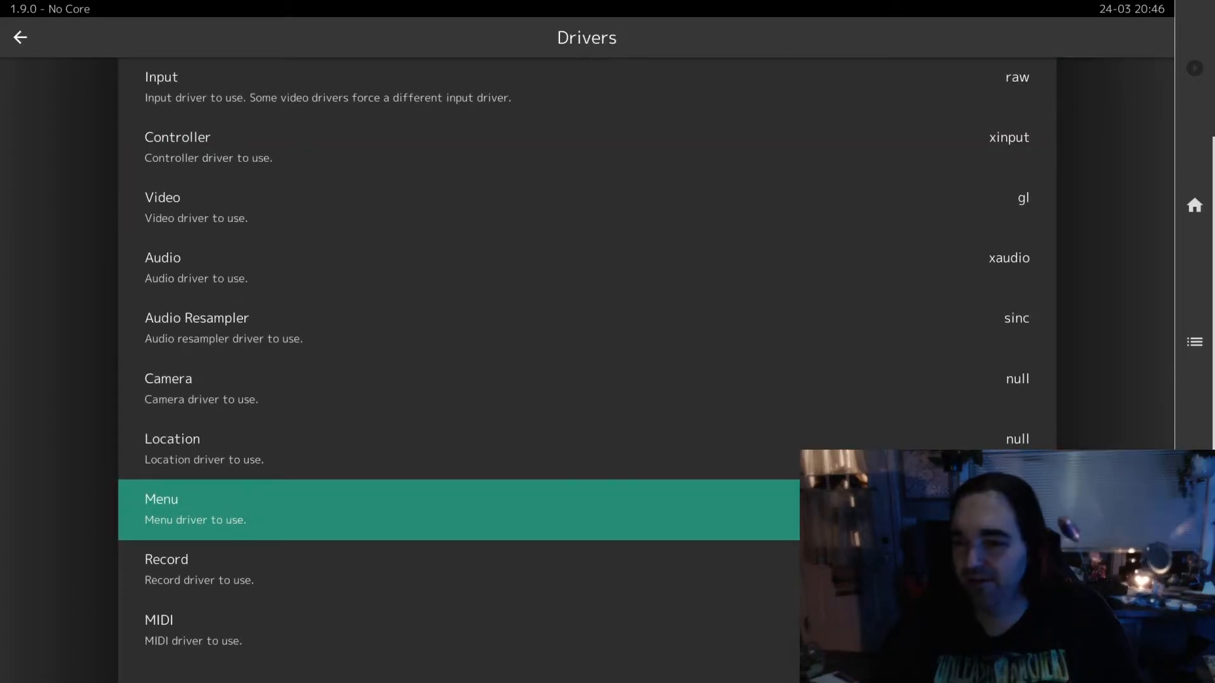
click(19, 37)
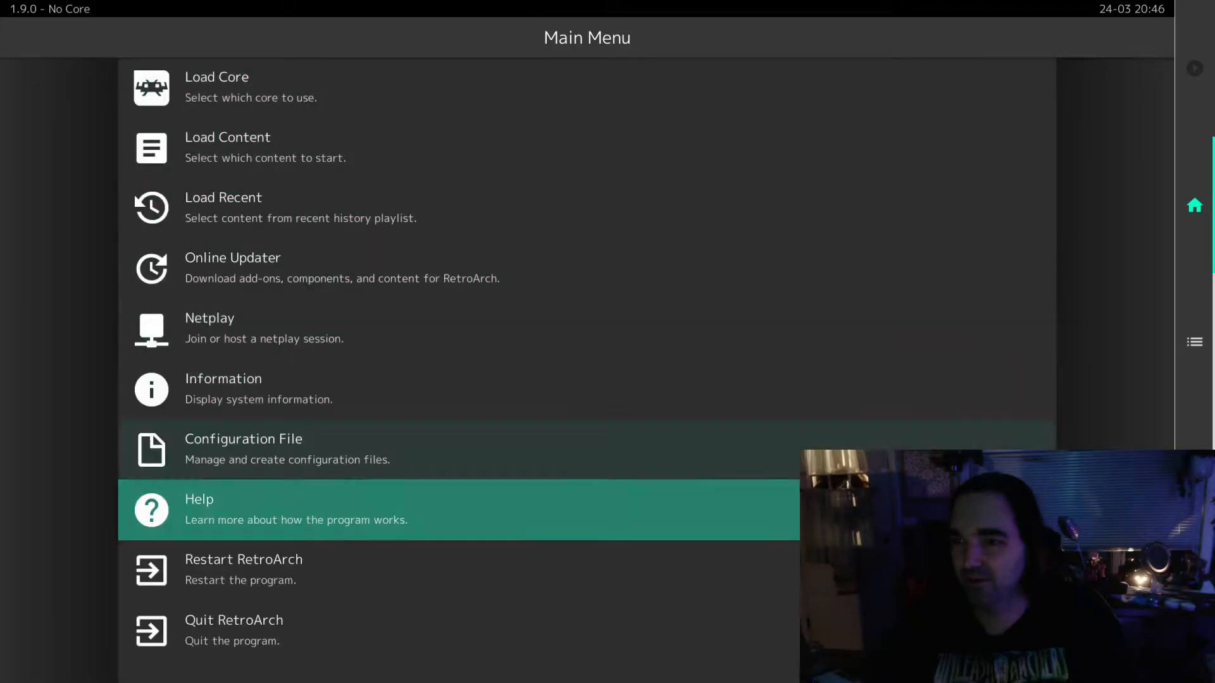
Save the current configuration to retroarch.cfg again.
click(243, 439)
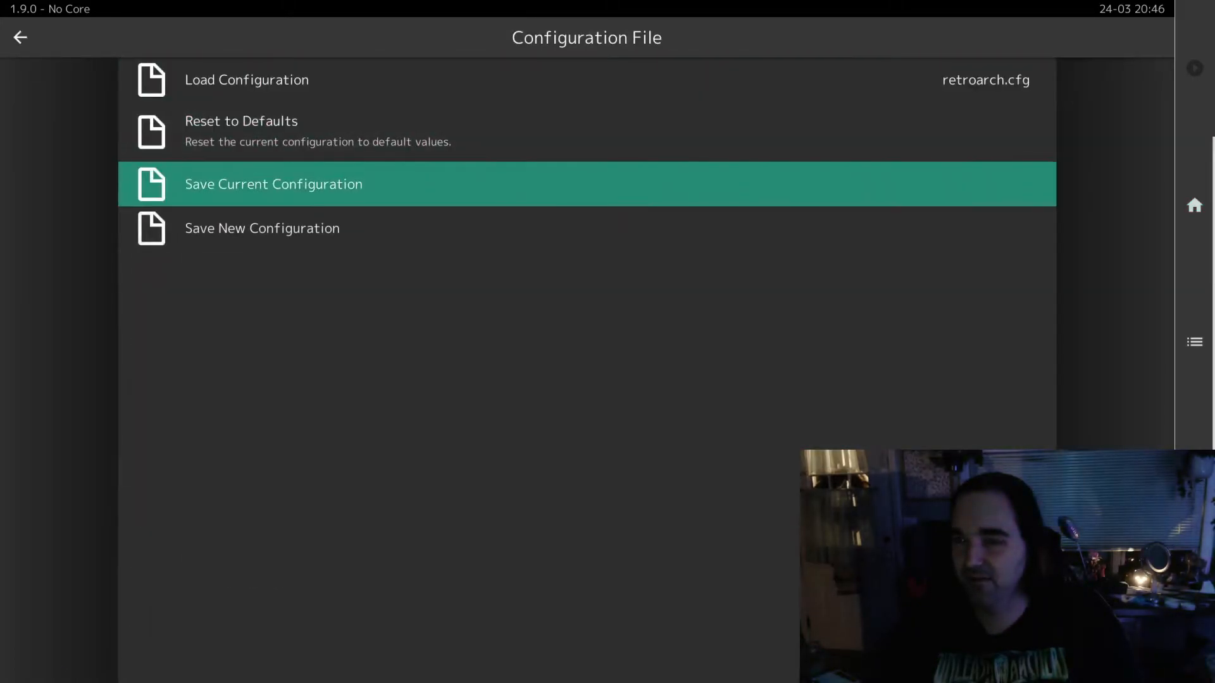
click(274, 184)
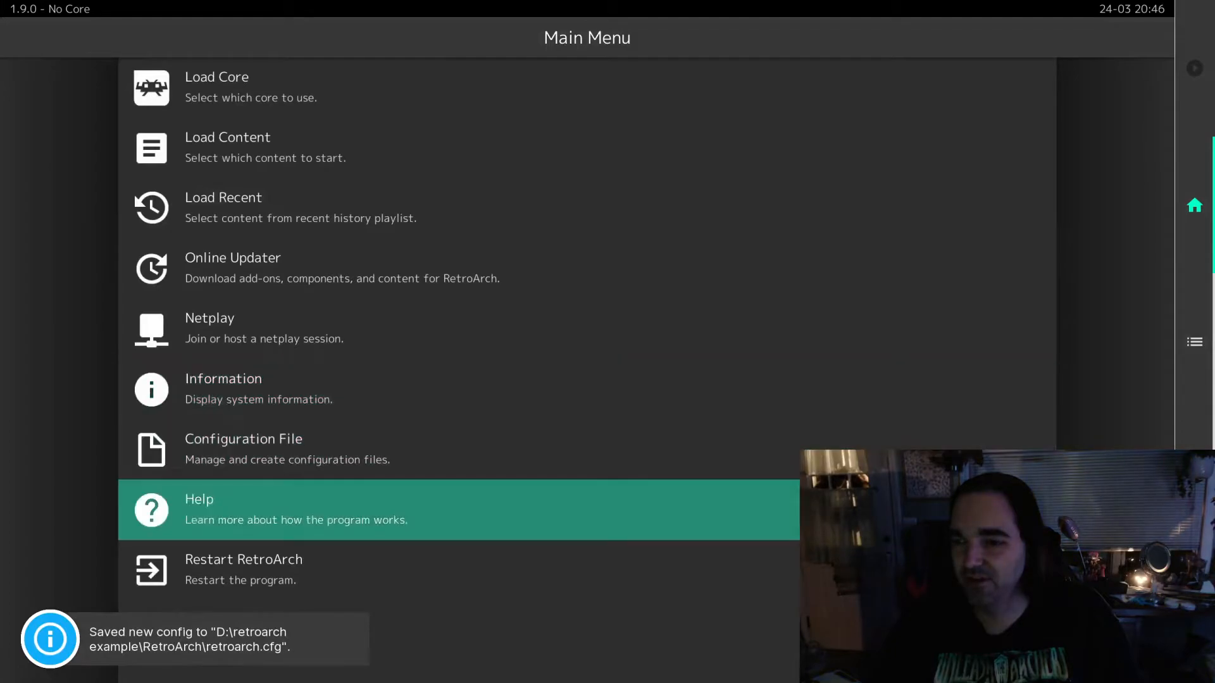
key(up)
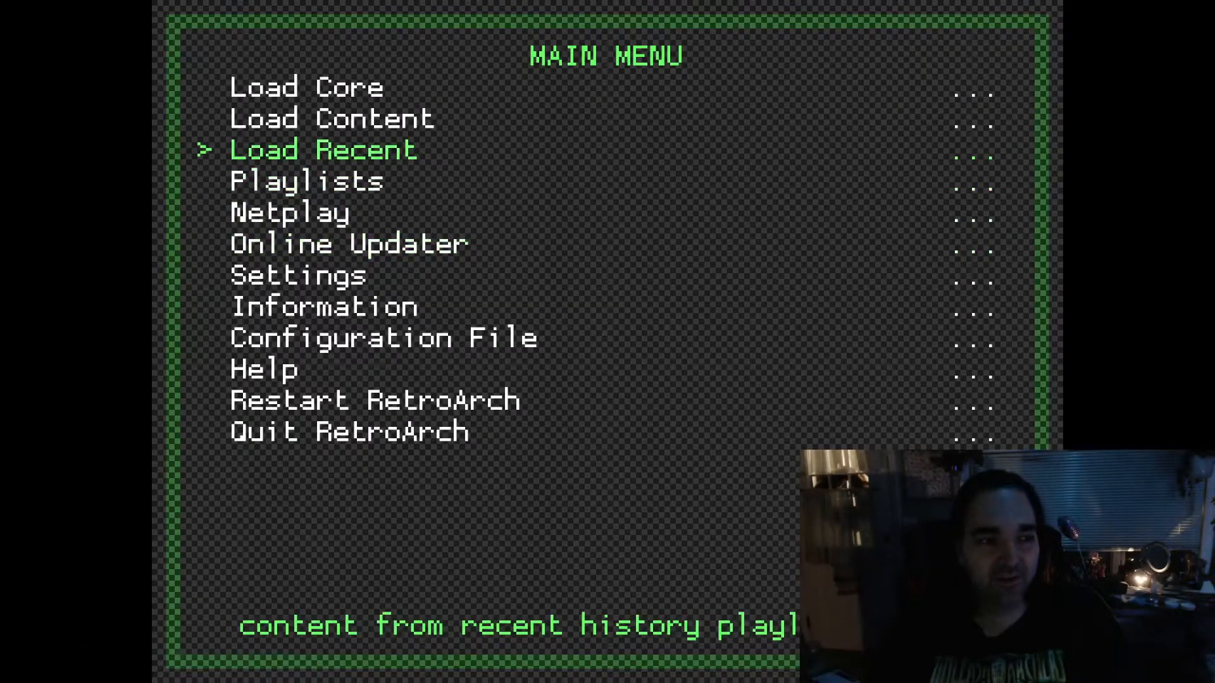
Change the menu driver from rgui to xmb in Settings > Drivers.
key(Up)
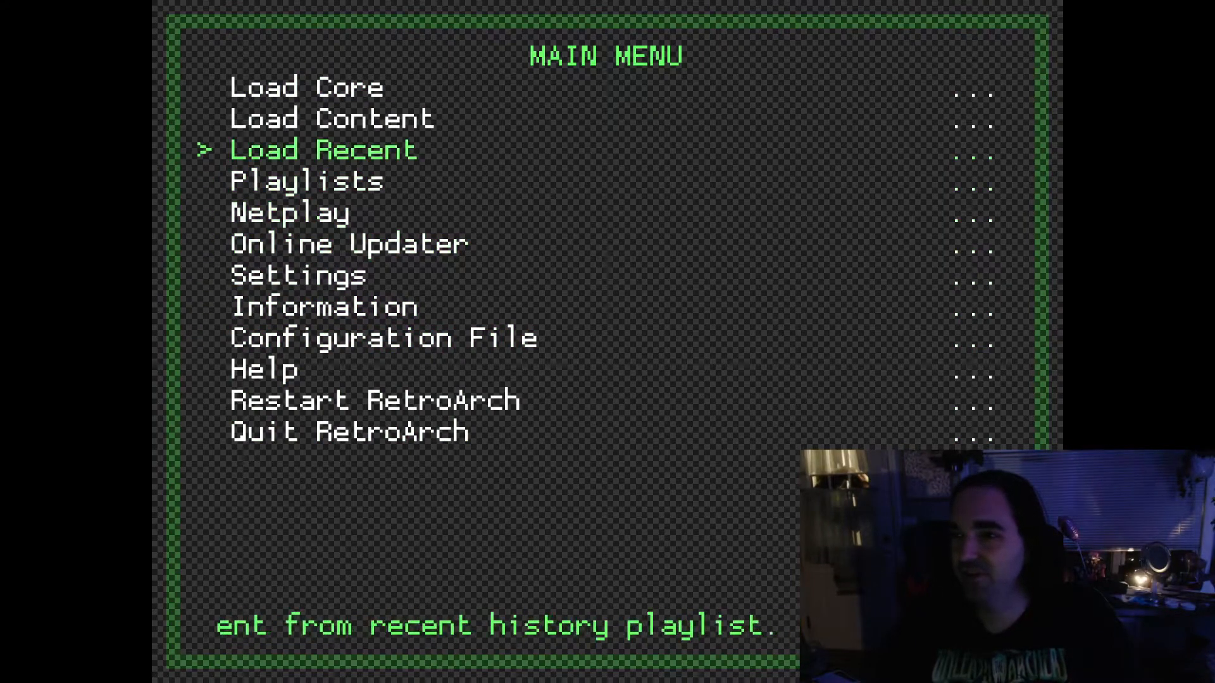
key(Up)
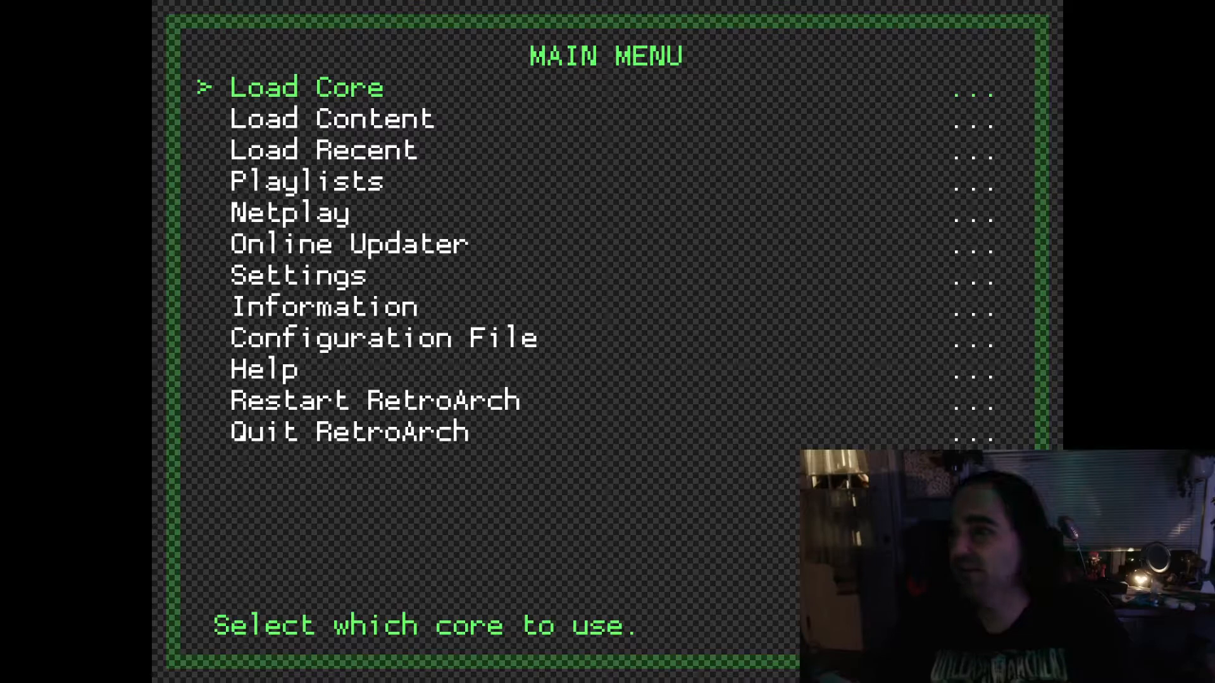
key(down)
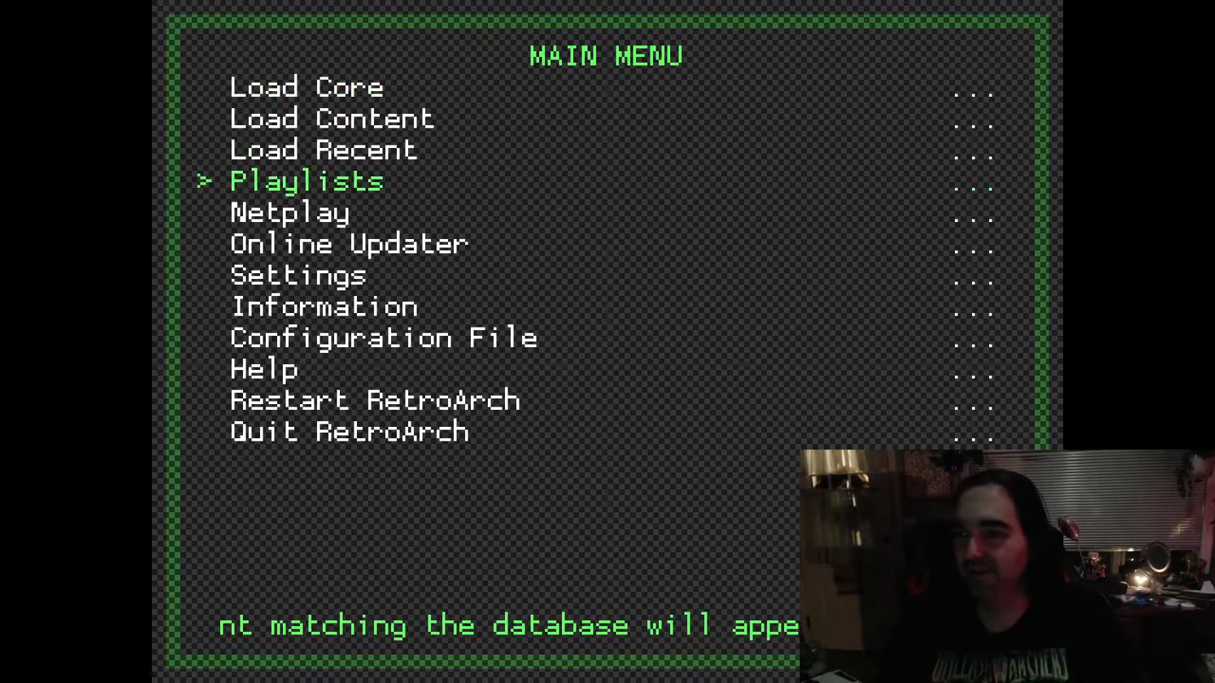
key(down)
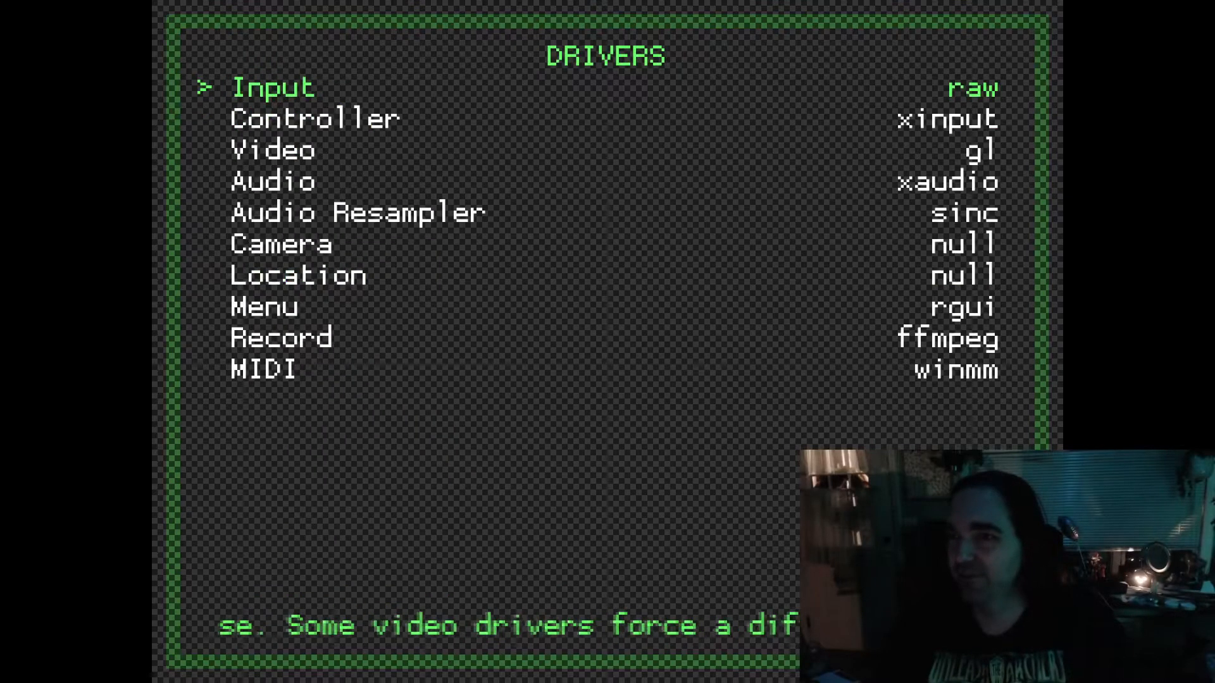
key(down)
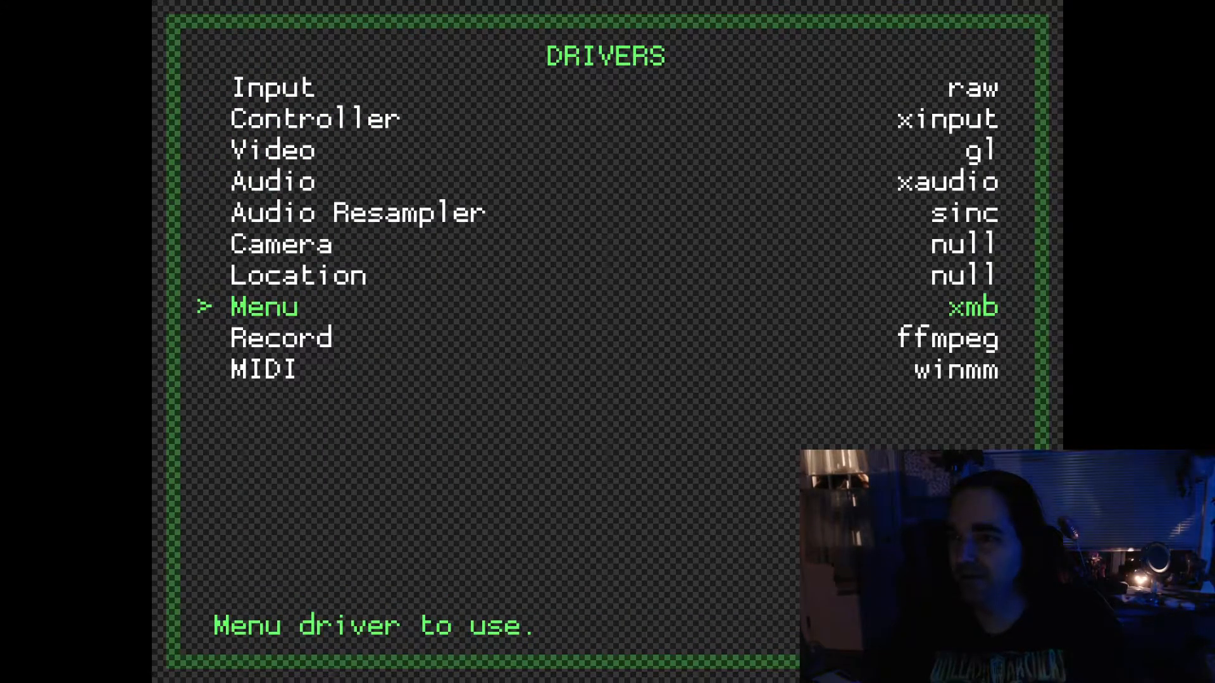
key(Backspace)
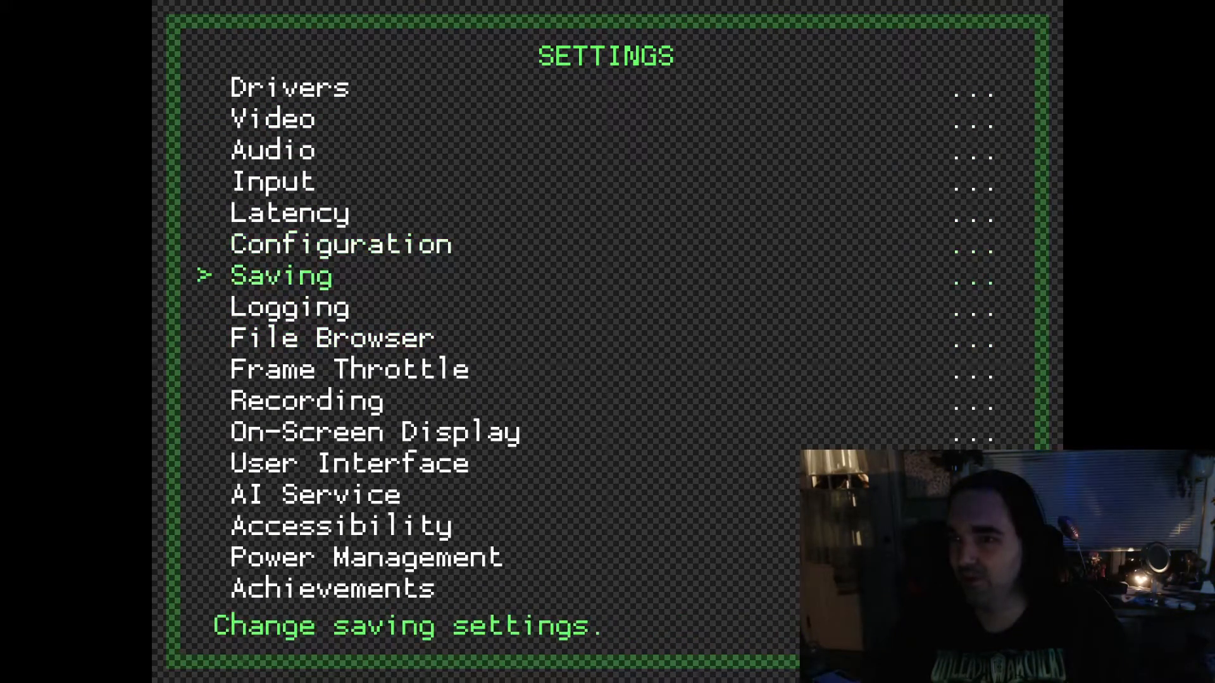
Save the current configuration and restart RetroArch to load the new menu driver.
click(339, 243)
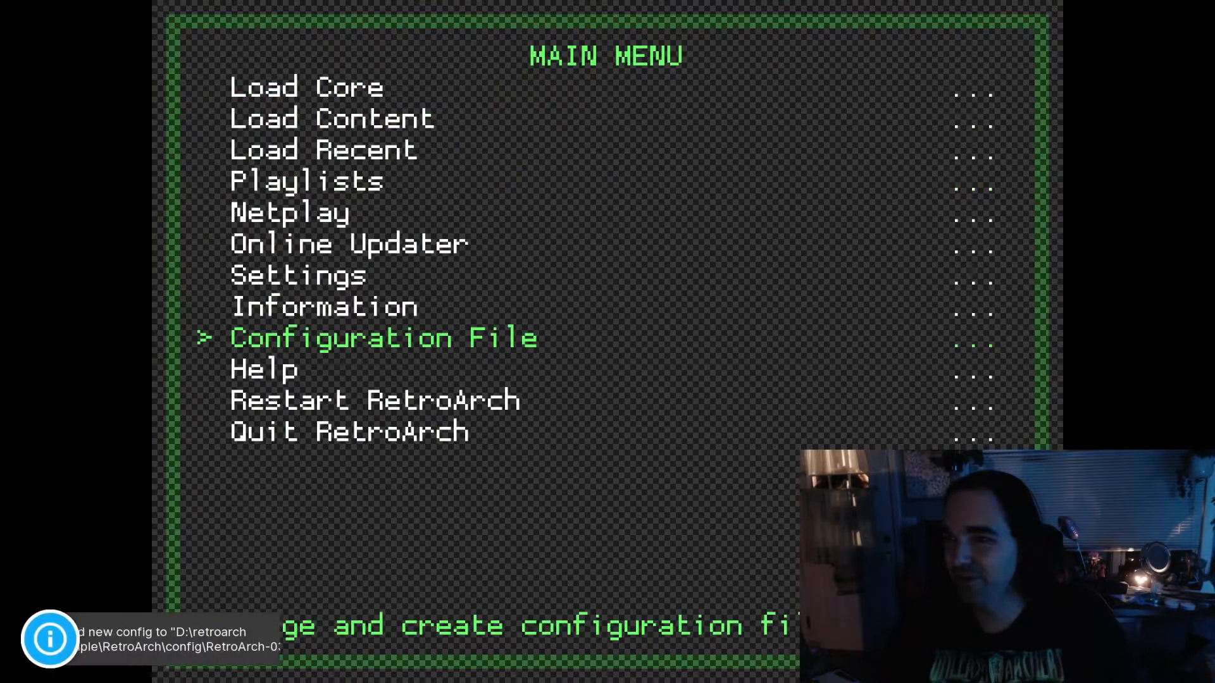
key(Down)
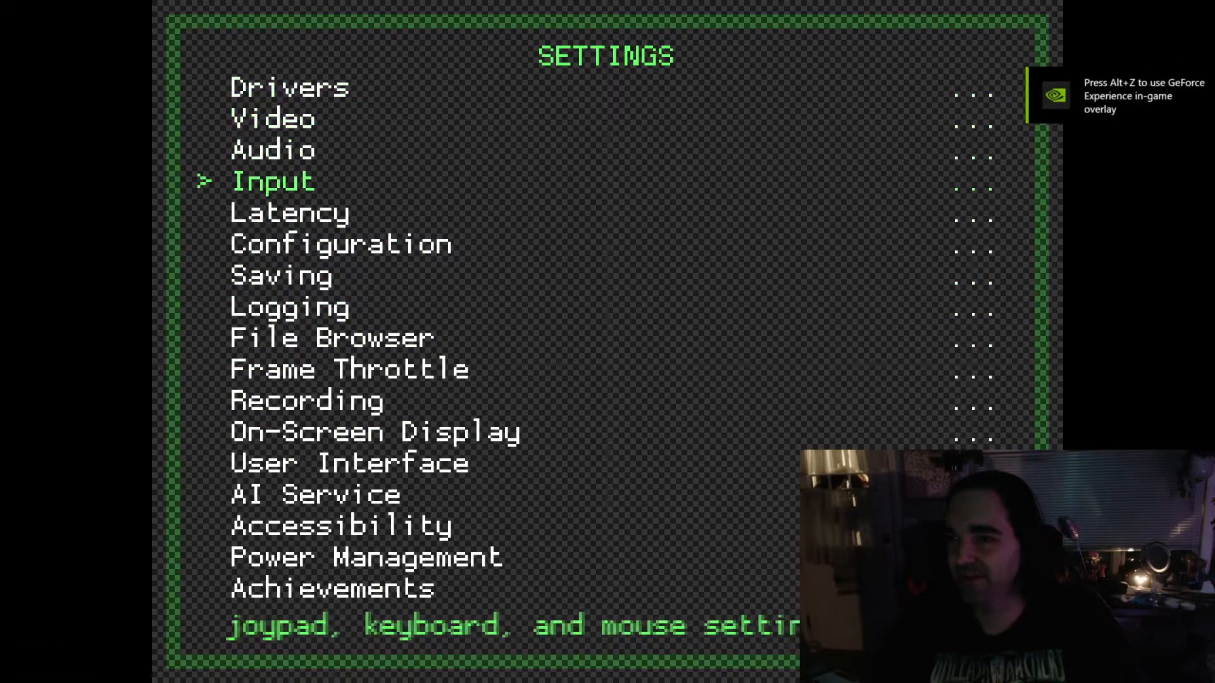
Turn on Save Configuration on Quit in Settings > Configuration.
click(288, 87)
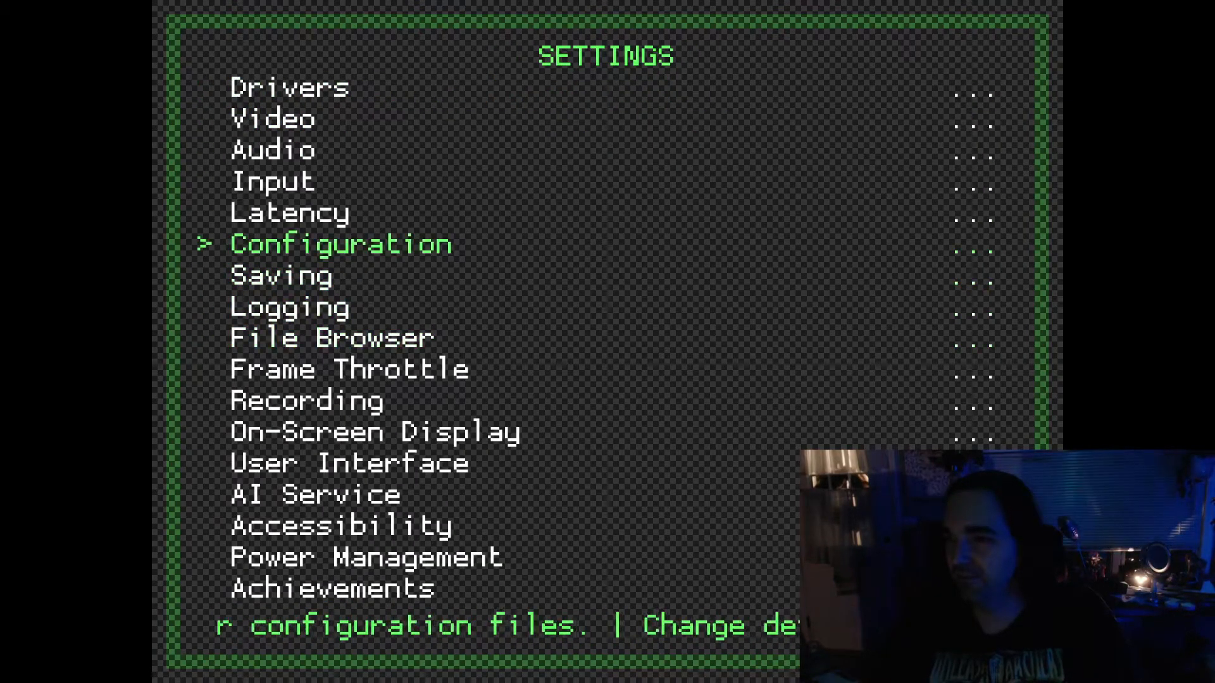
click(340, 243)
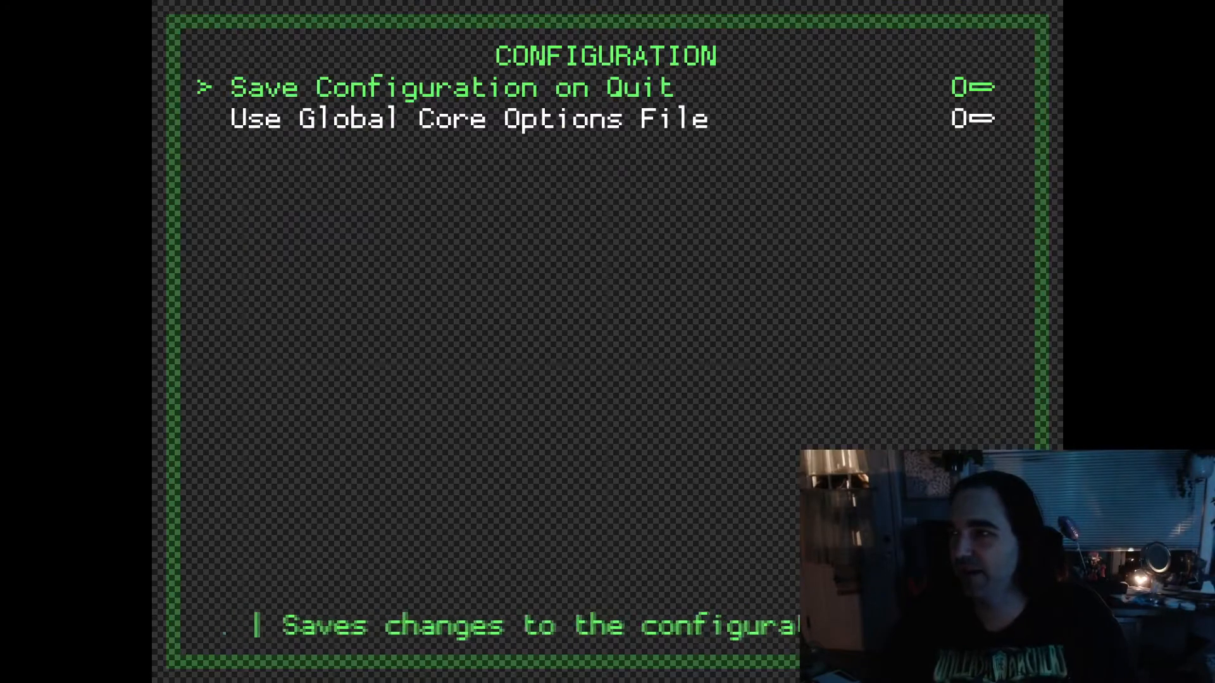
click(972, 88)
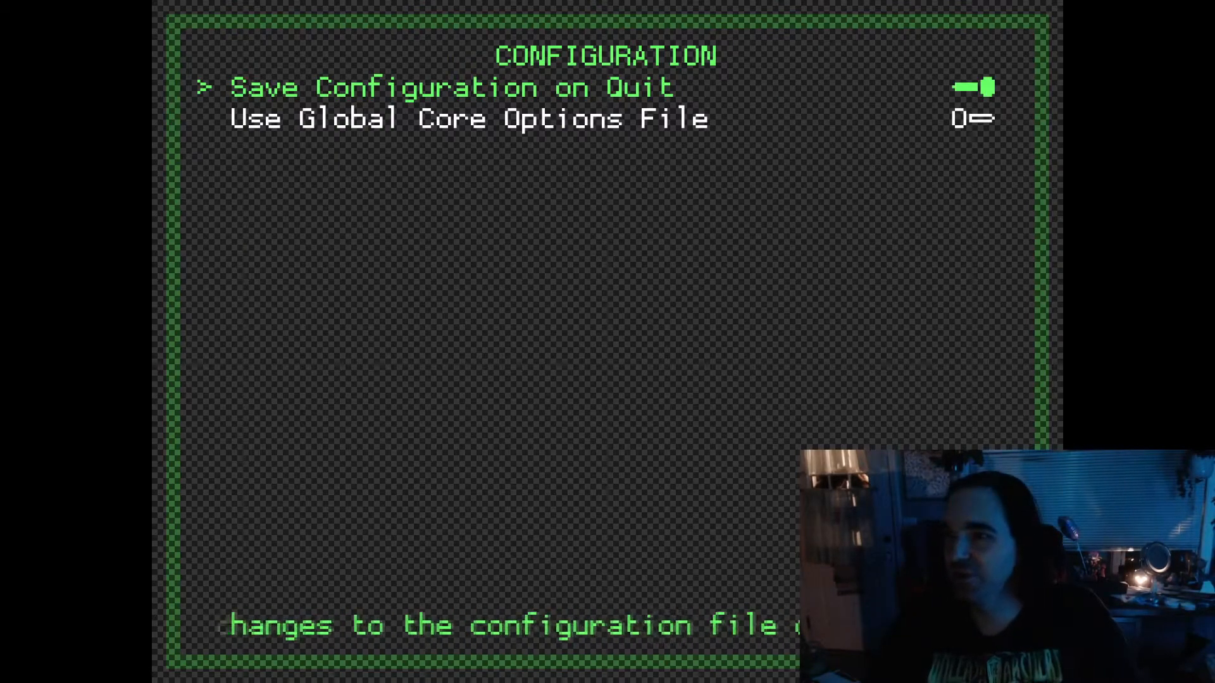
key(Backspace)
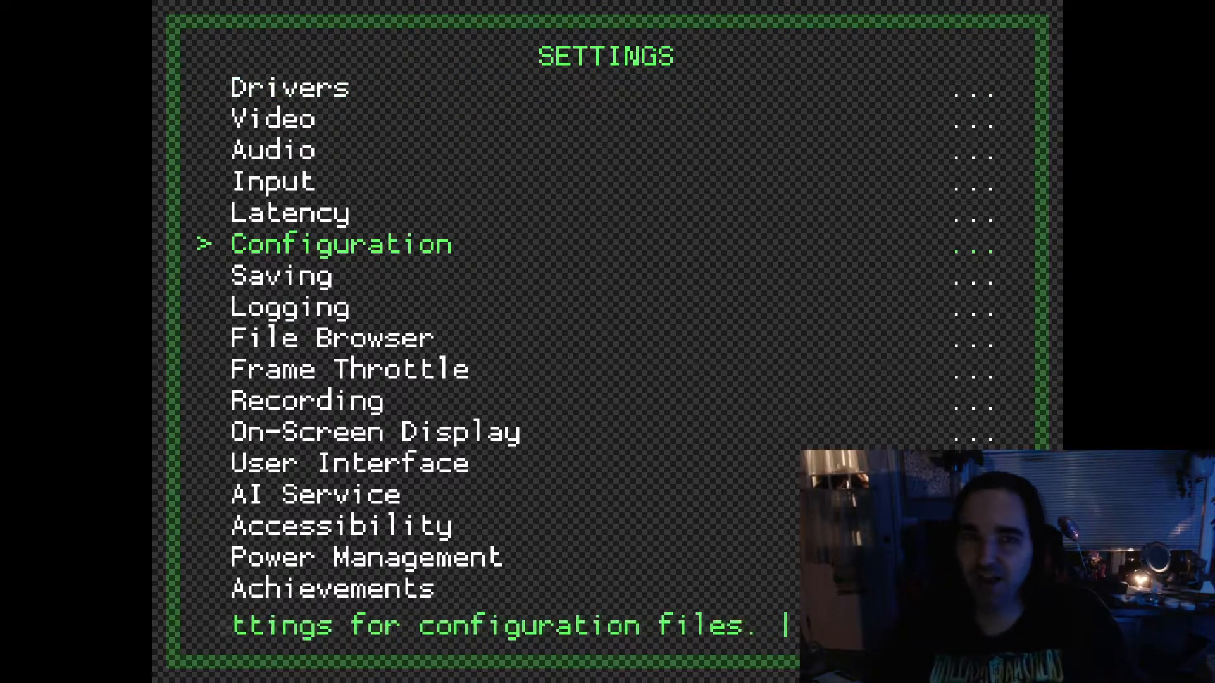
Save the current configuration once more from the Configuration File screen.
click(341, 243)
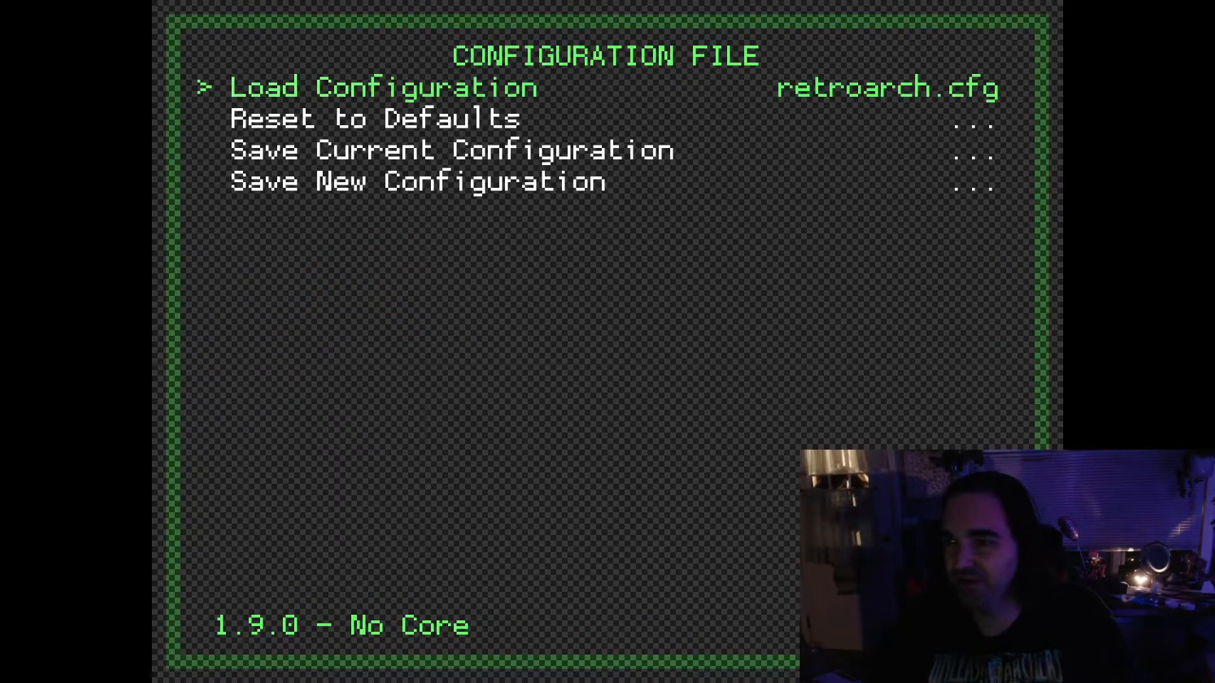
key(Down)
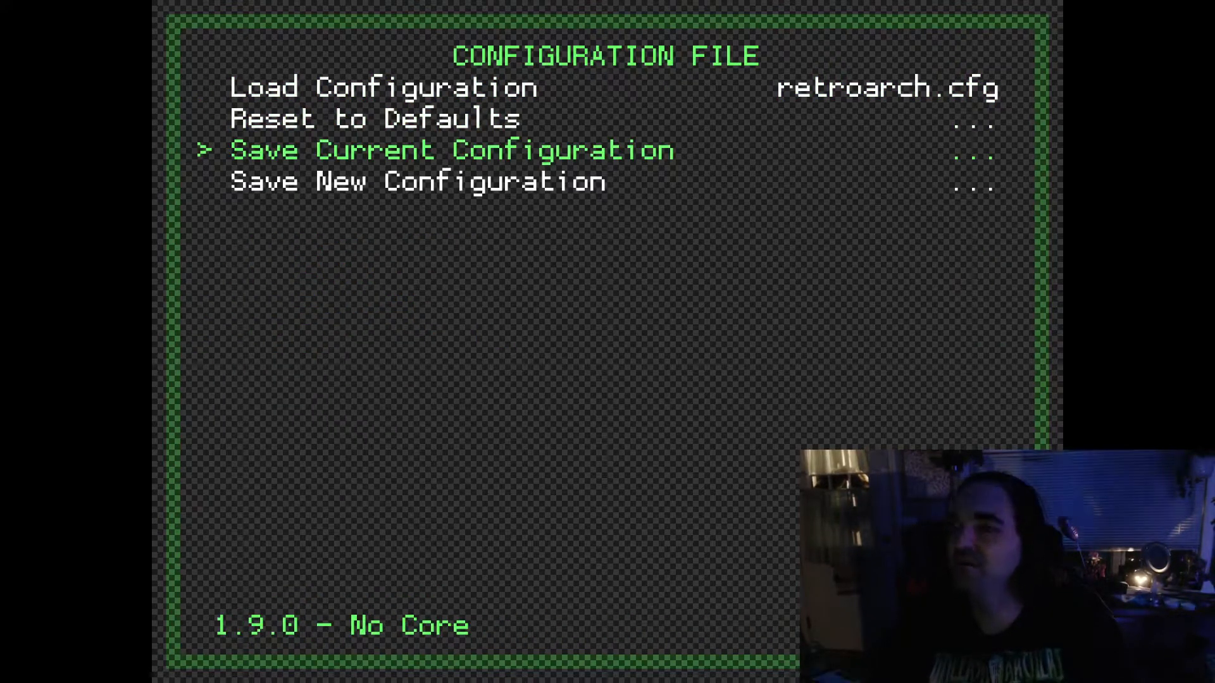
click(451, 149)
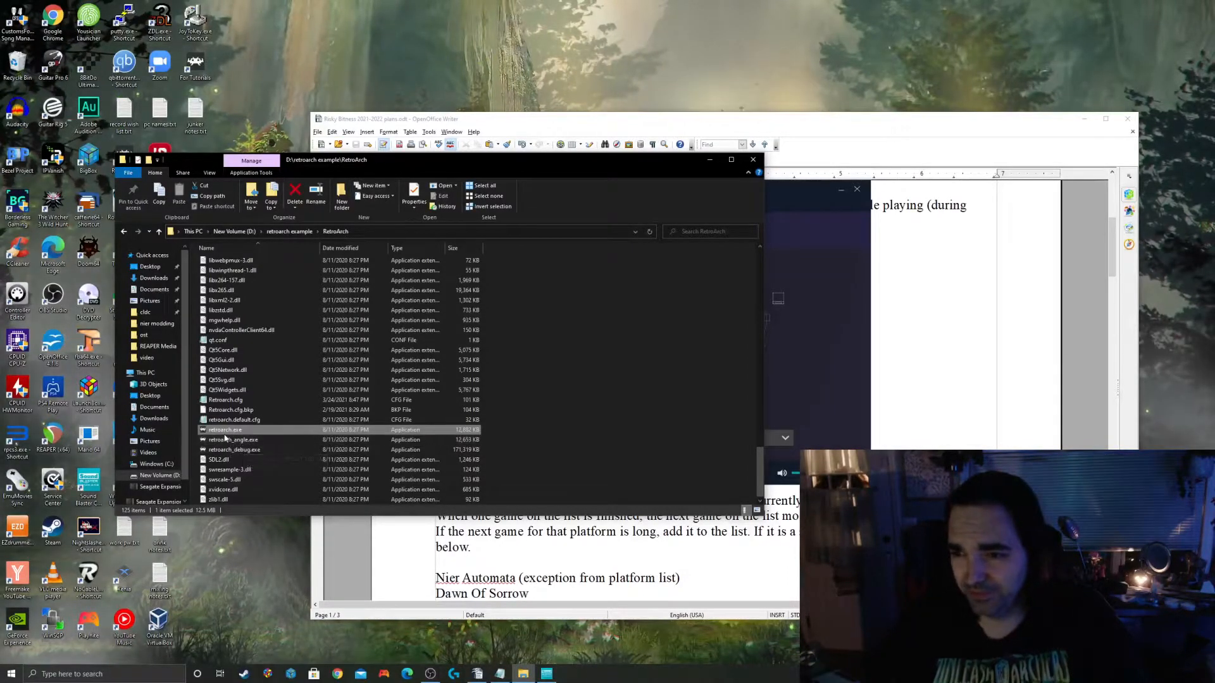
Relaunch retroarch.exe into the xmb menu and save the current configuration to retroarch.cfg.
click(233, 439)
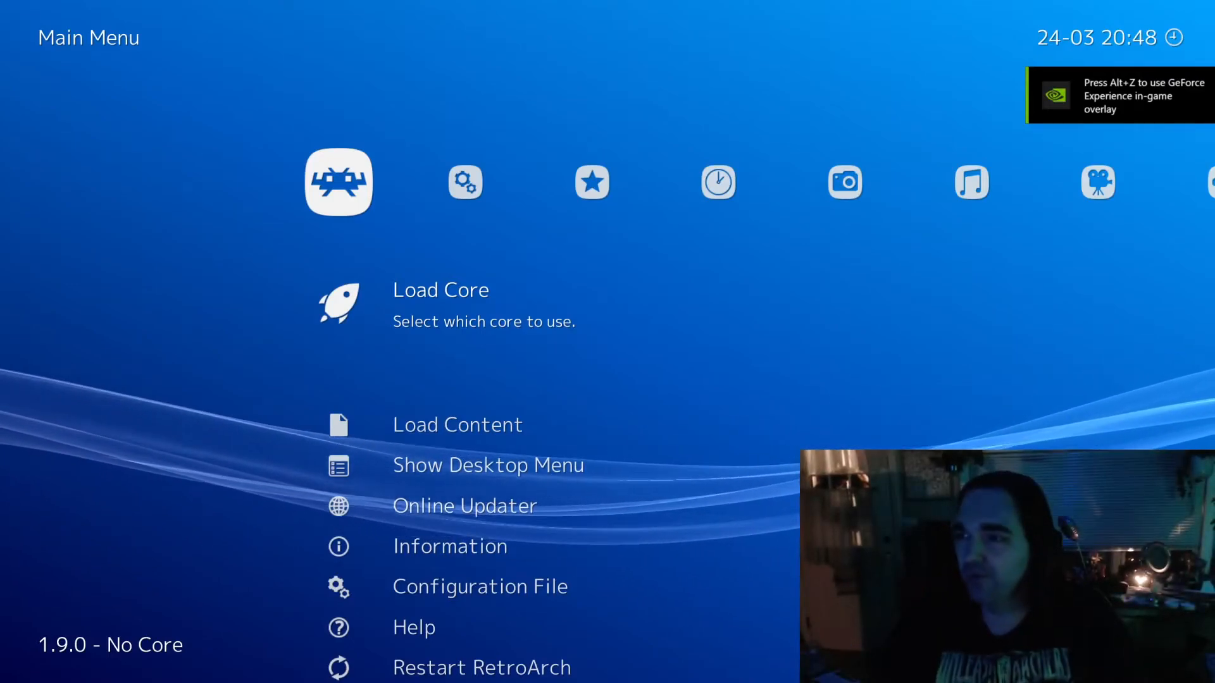
click(465, 182)
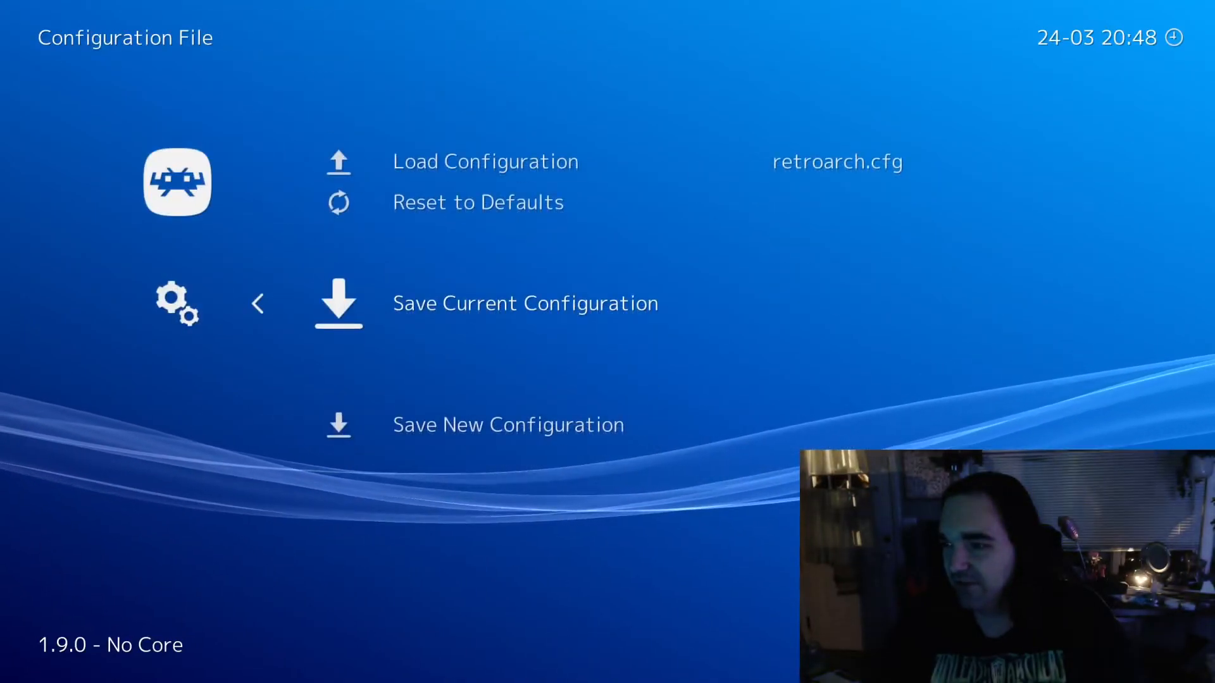
click(507, 424)
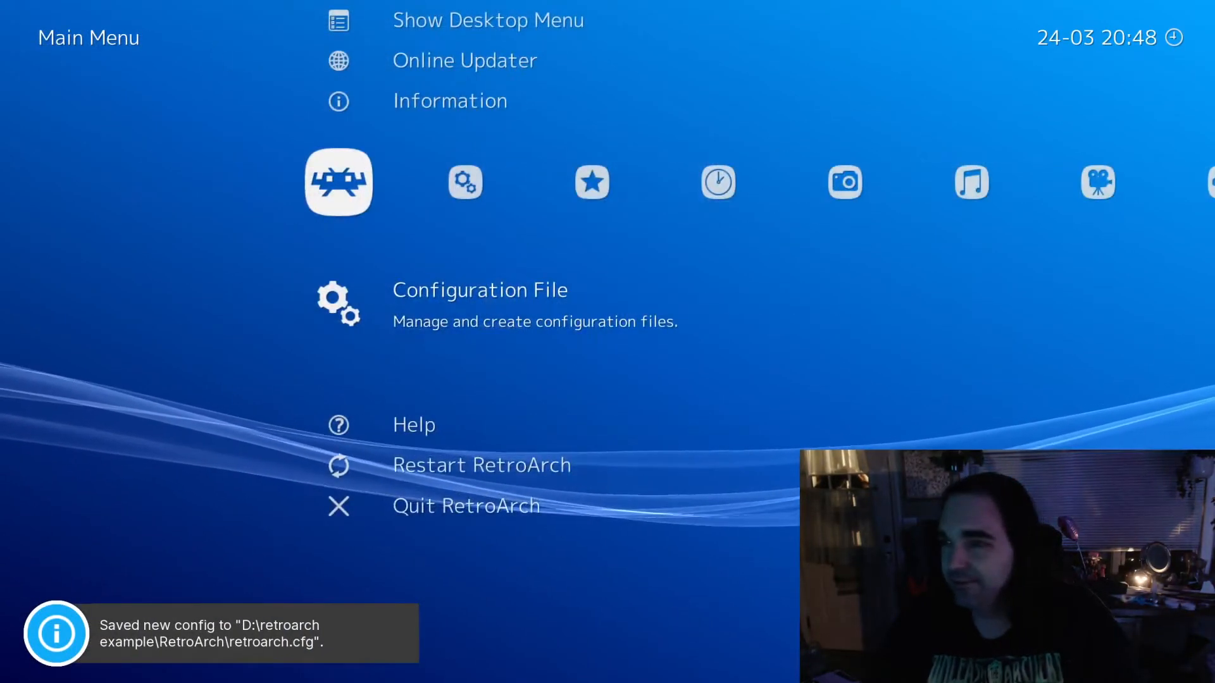